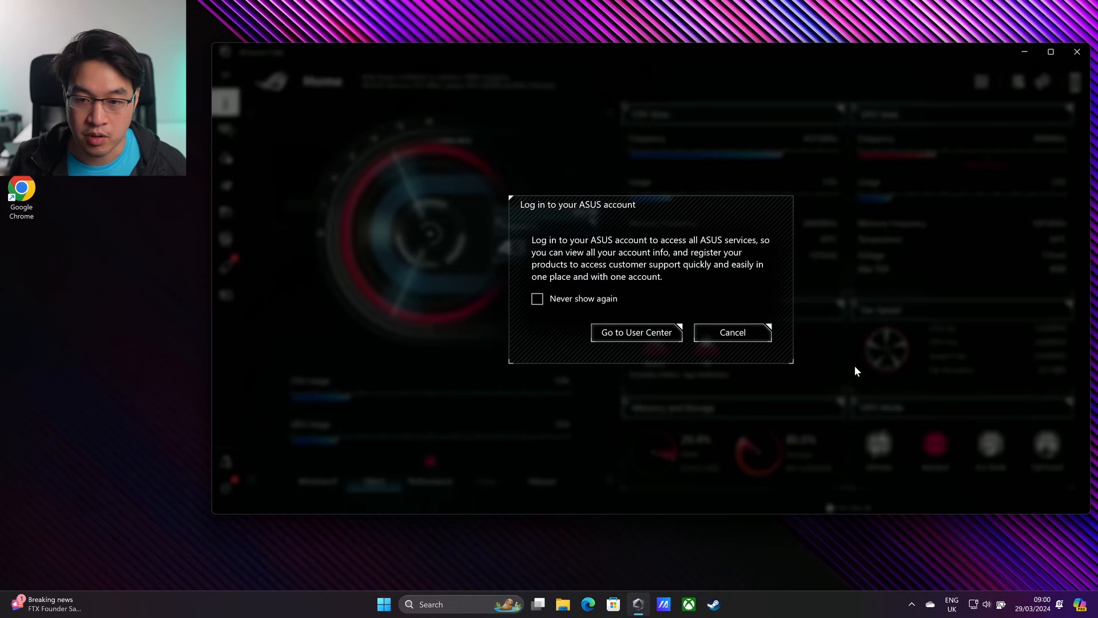
Cancel the ASUS account login and open the ROG Zephyrus G14 device page.
click(731, 332)
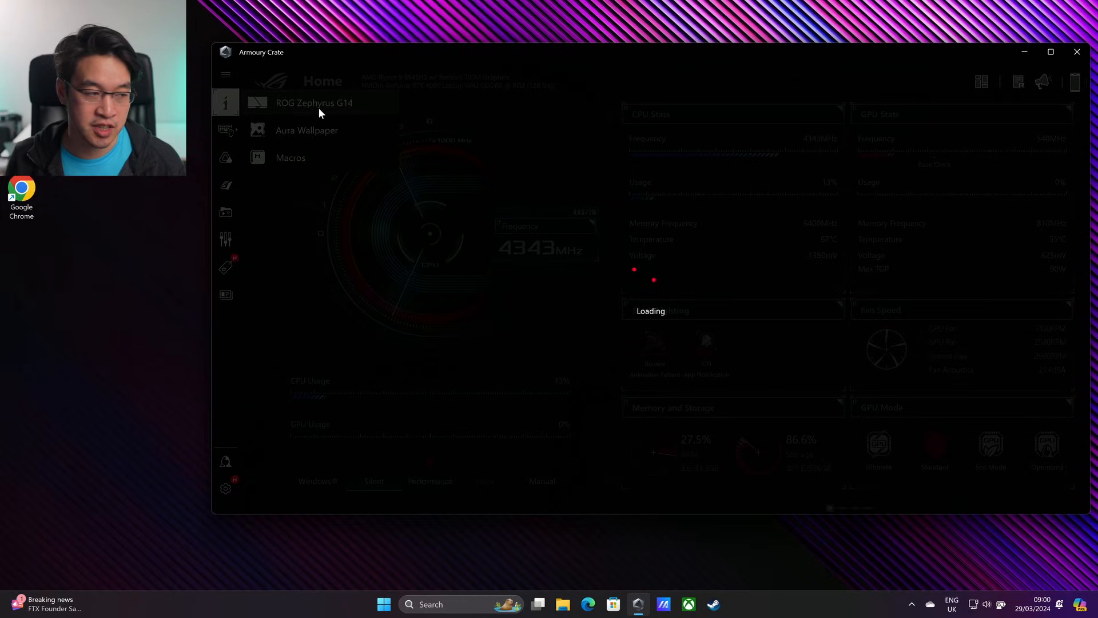
click(226, 130)
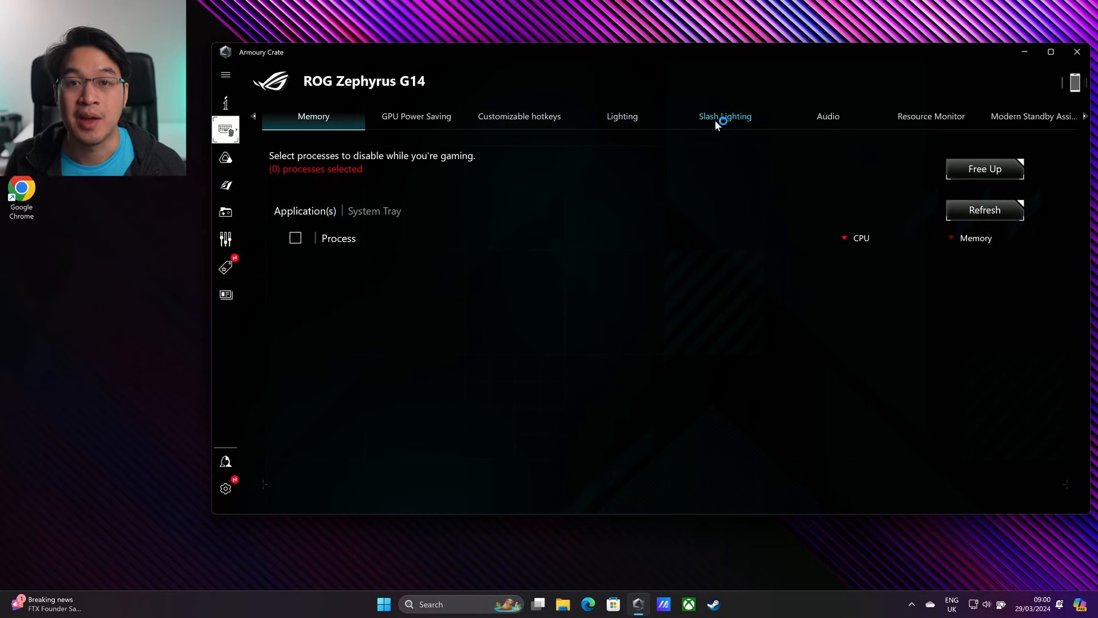
Open the Slash Lighting tab and step through the About Slash Lighting tour.
click(725, 116)
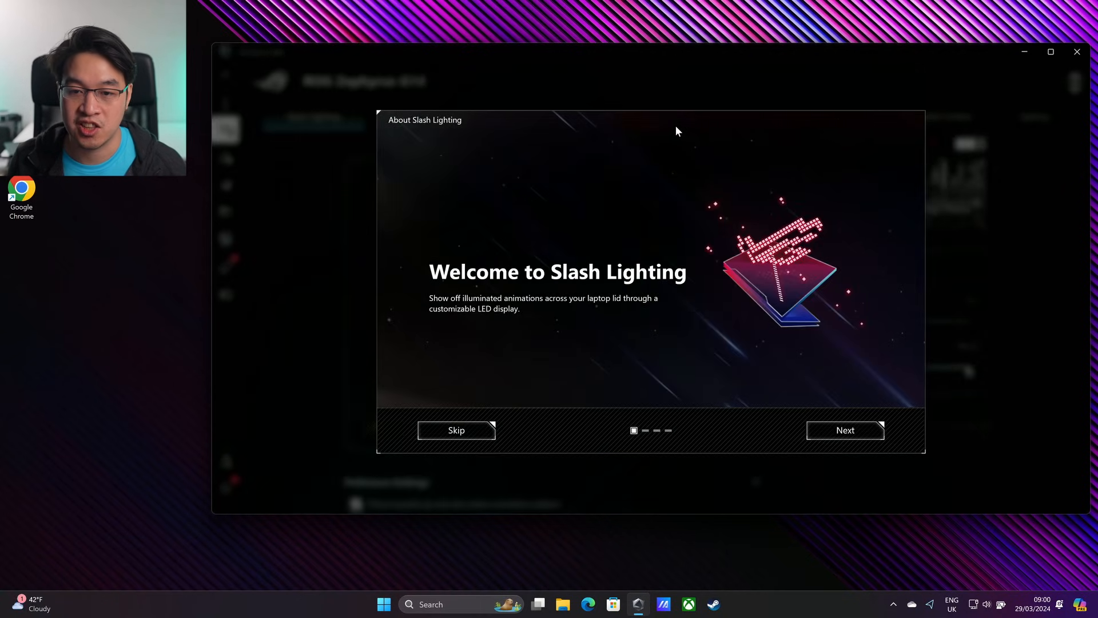
mouse_move(573, 286)
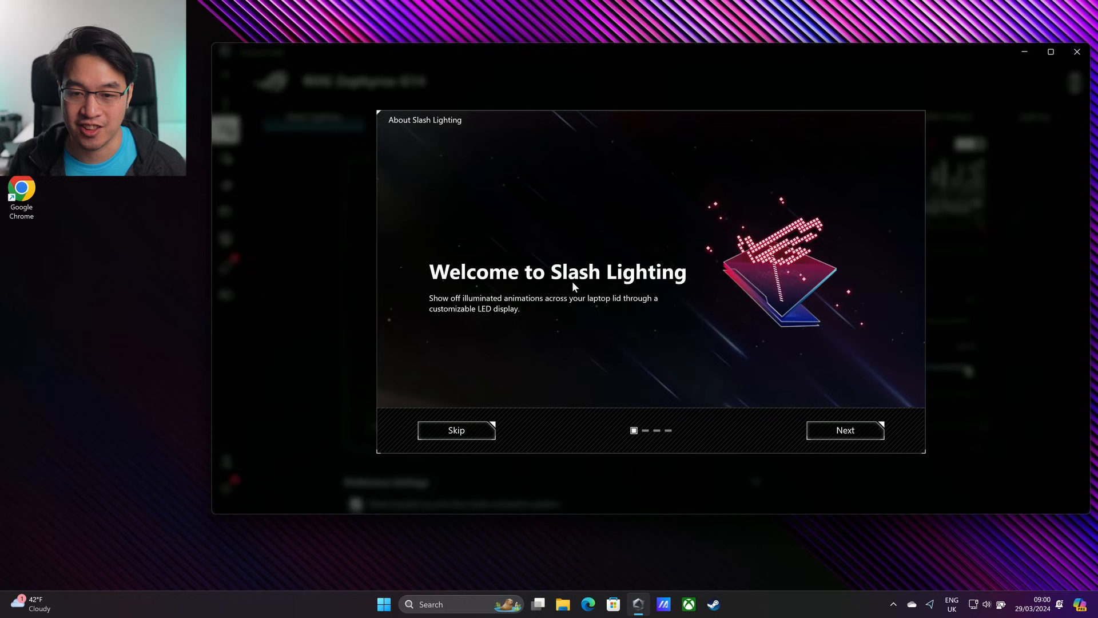
click(844, 430)
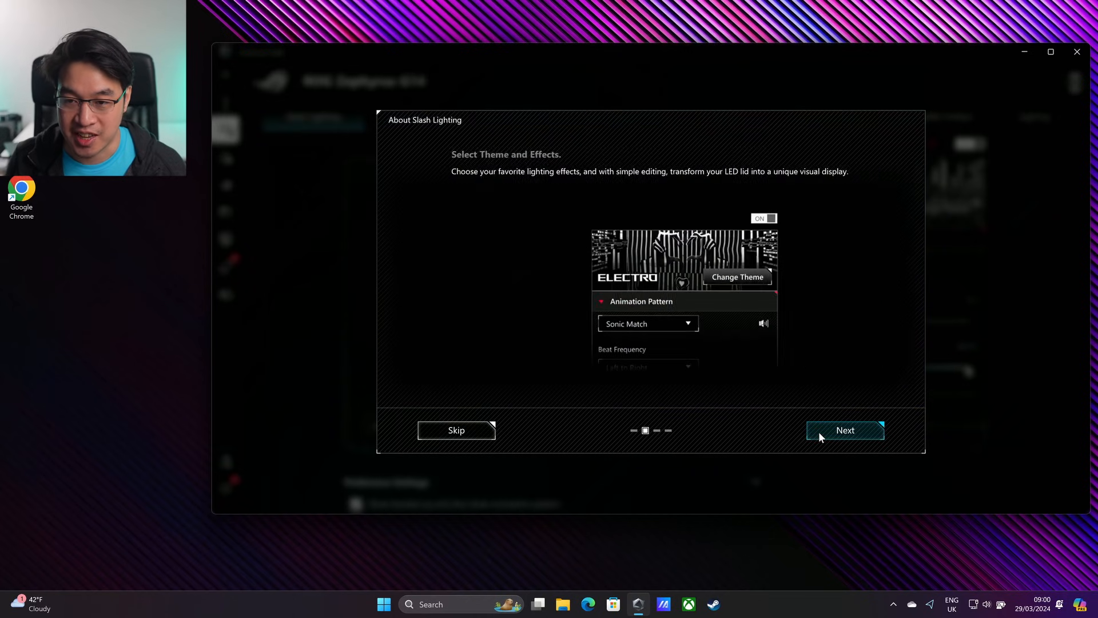
click(844, 430)
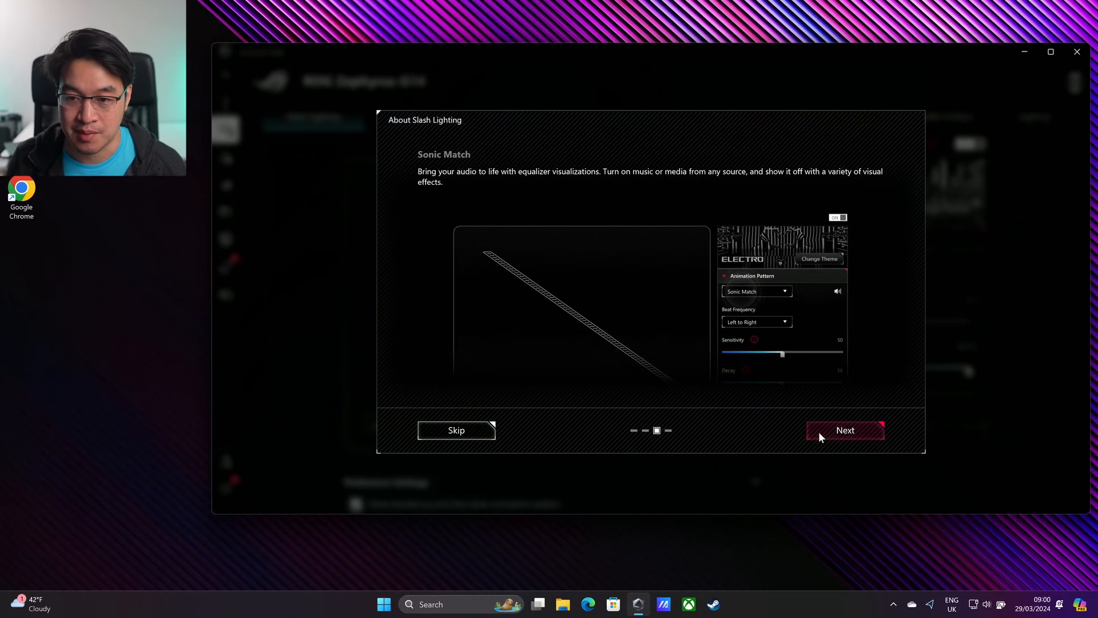
click(844, 429)
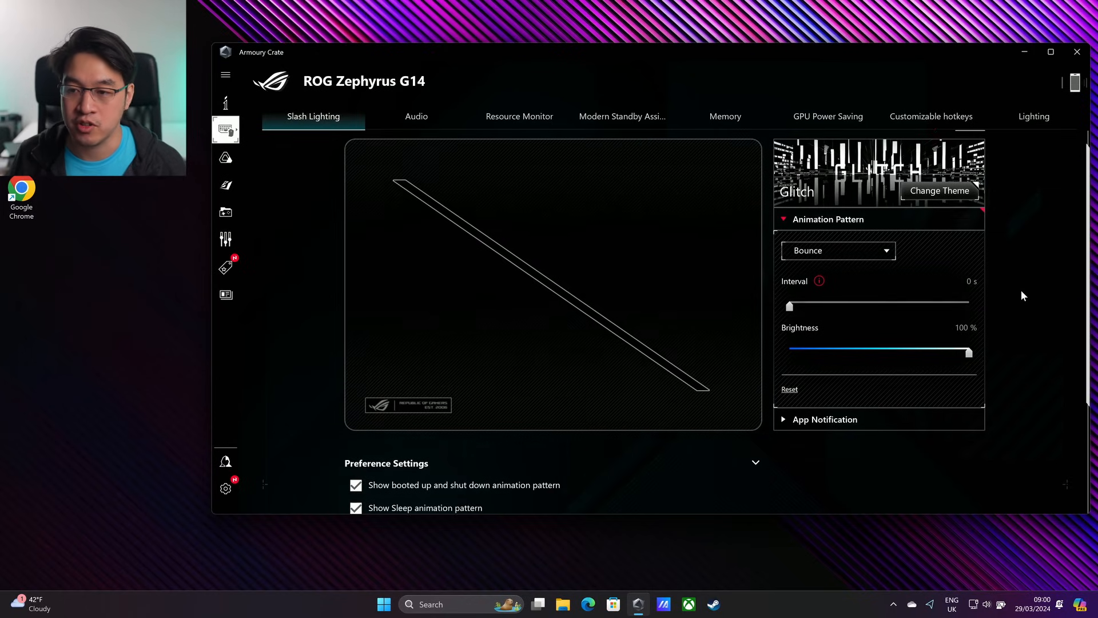
Choose Dark (Off) from the Animation Pattern dropdown.
scroll(down, 3)
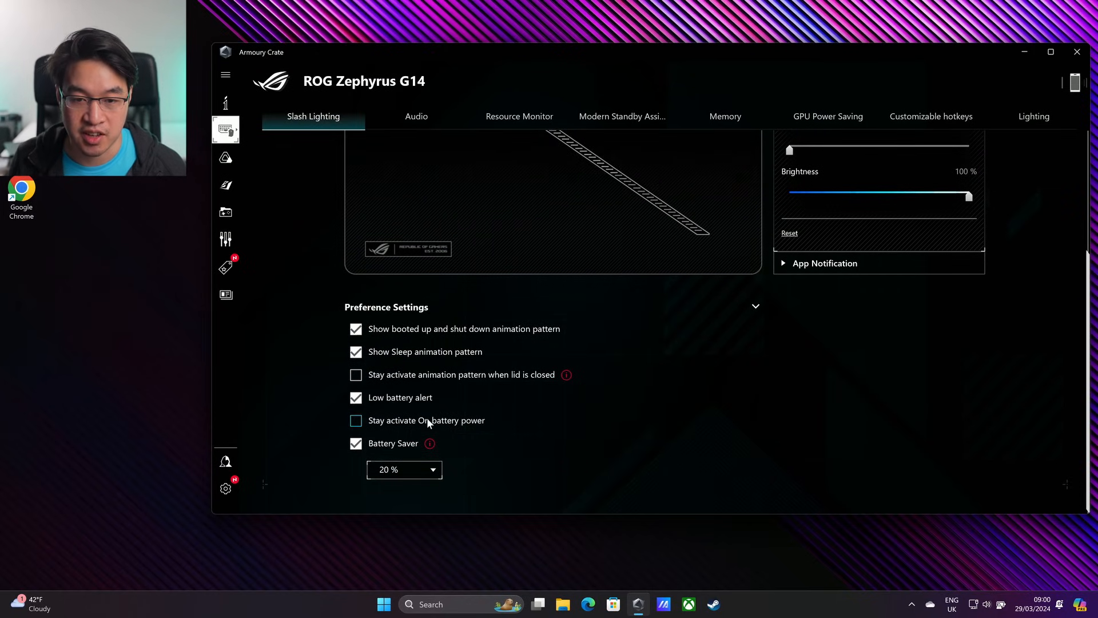
scroll(up, 3)
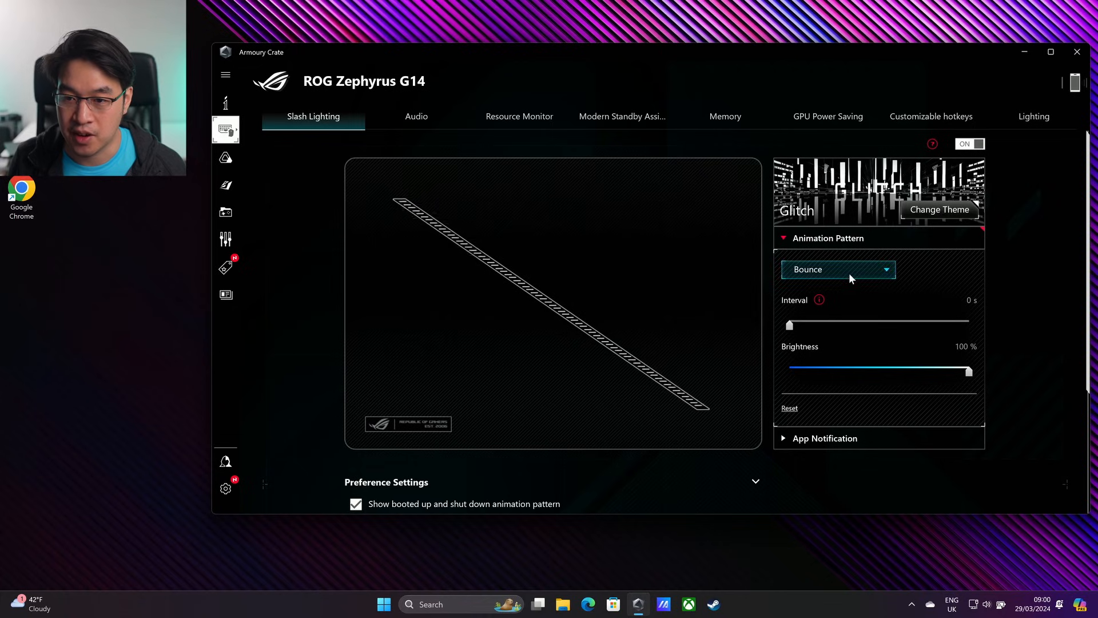
click(837, 269)
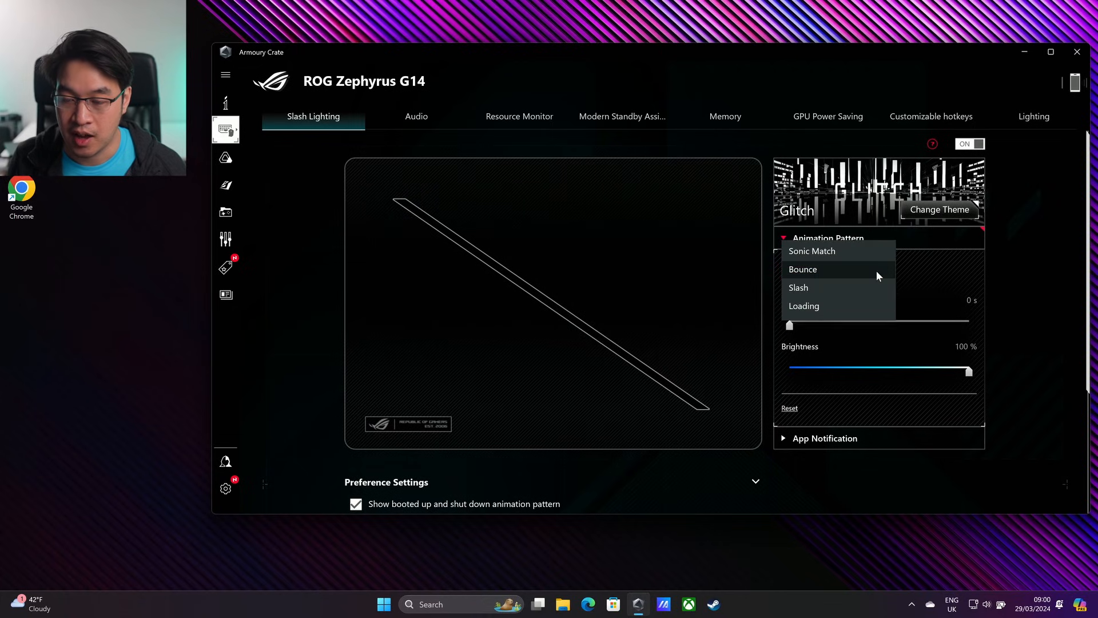
click(802, 269)
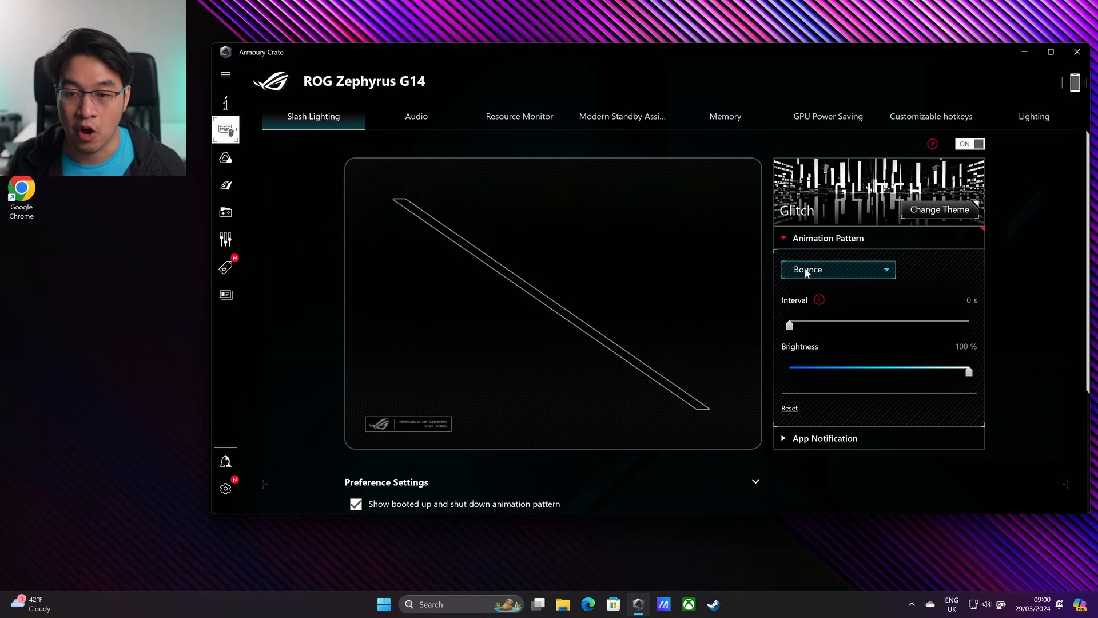
click(837, 269)
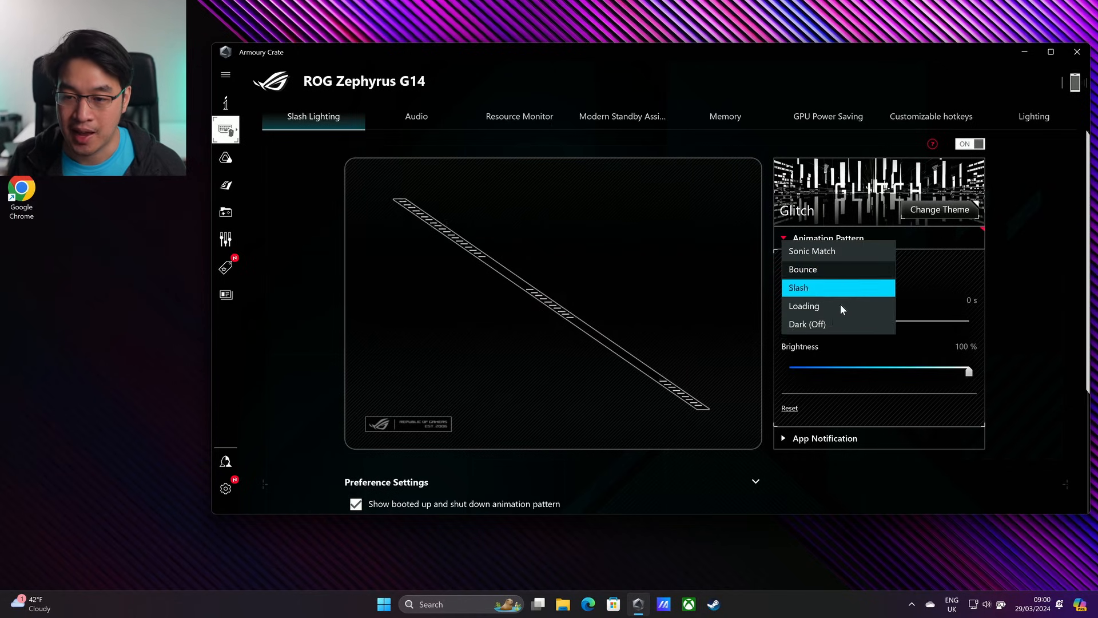
click(807, 323)
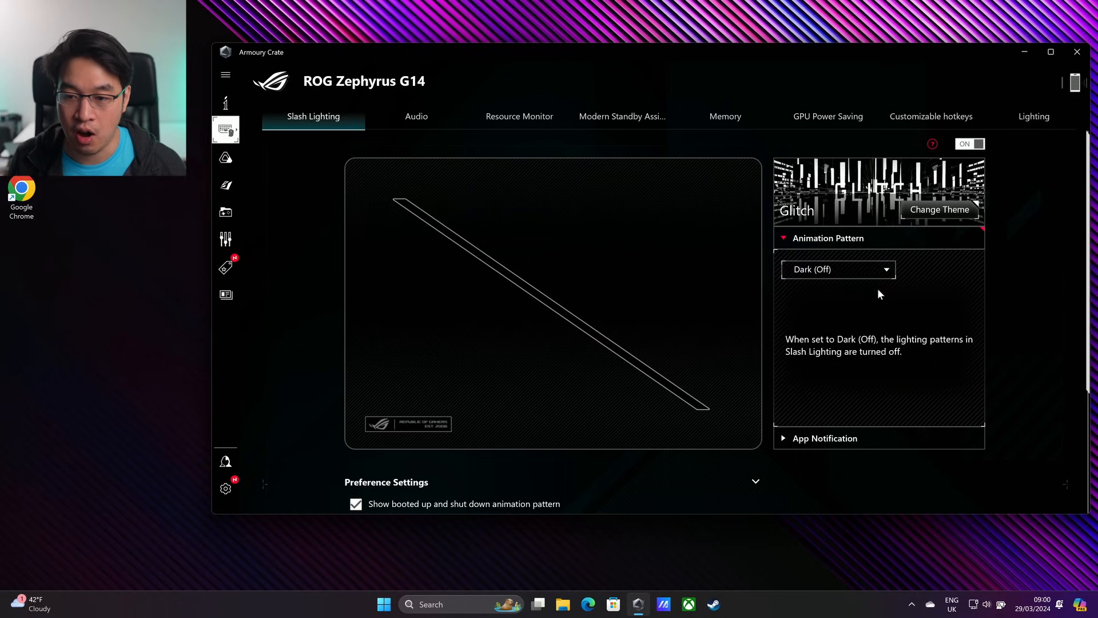
mouse_move(818, 287)
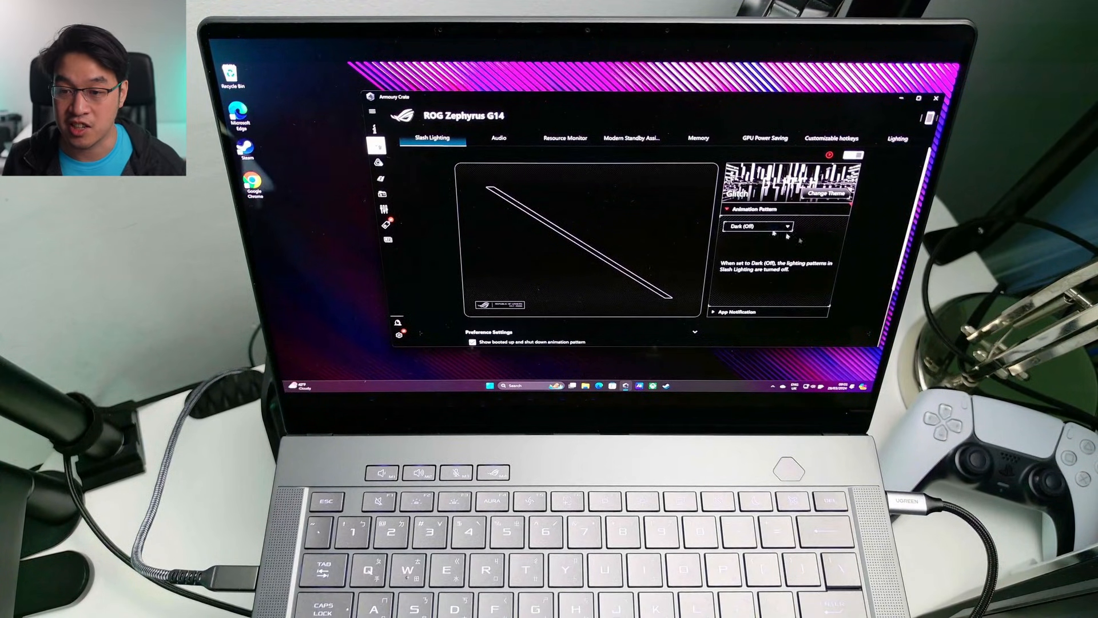
click(755, 225)
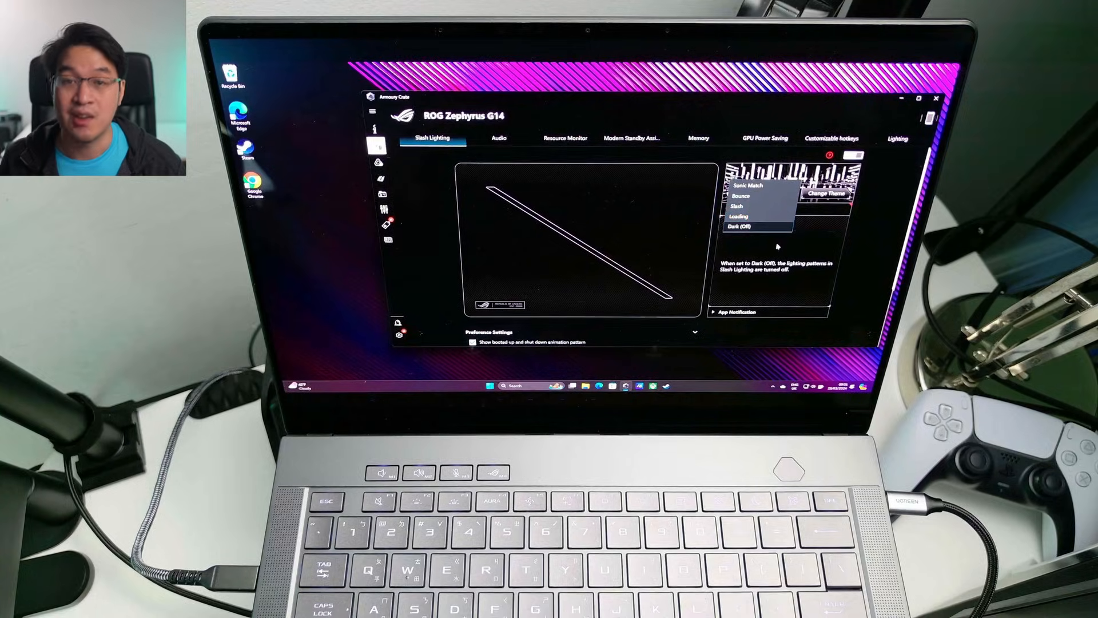